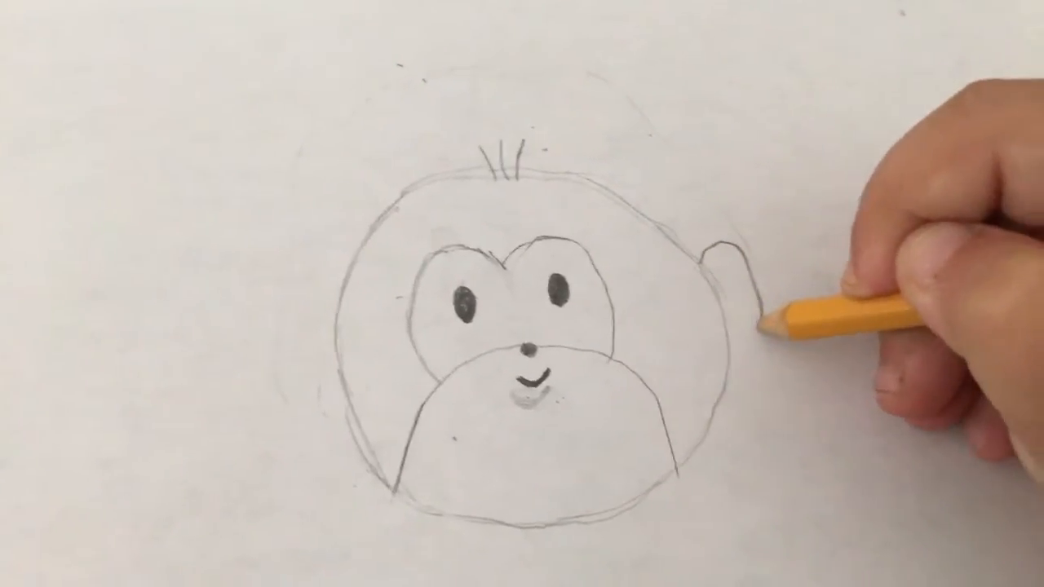
left_click_drag(734, 277, 705, 261)
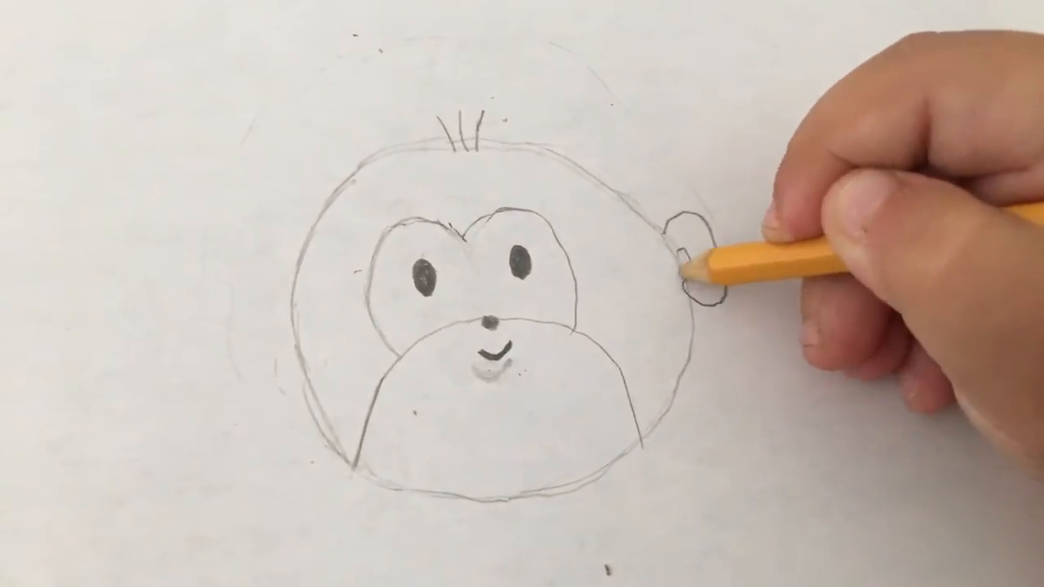